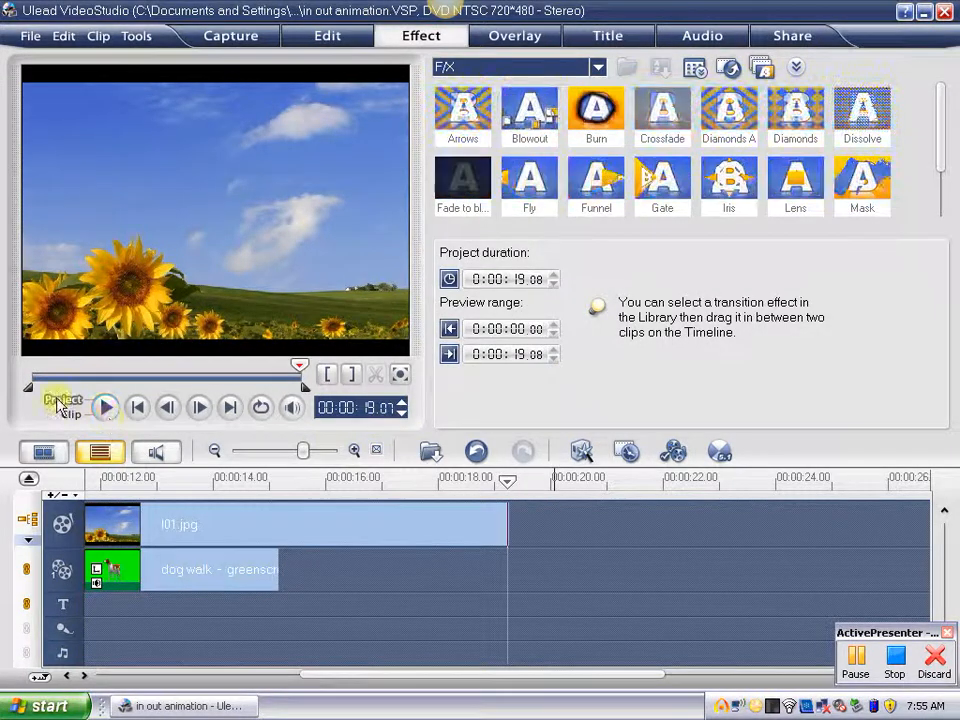
pyautogui.moveTo(106, 407)
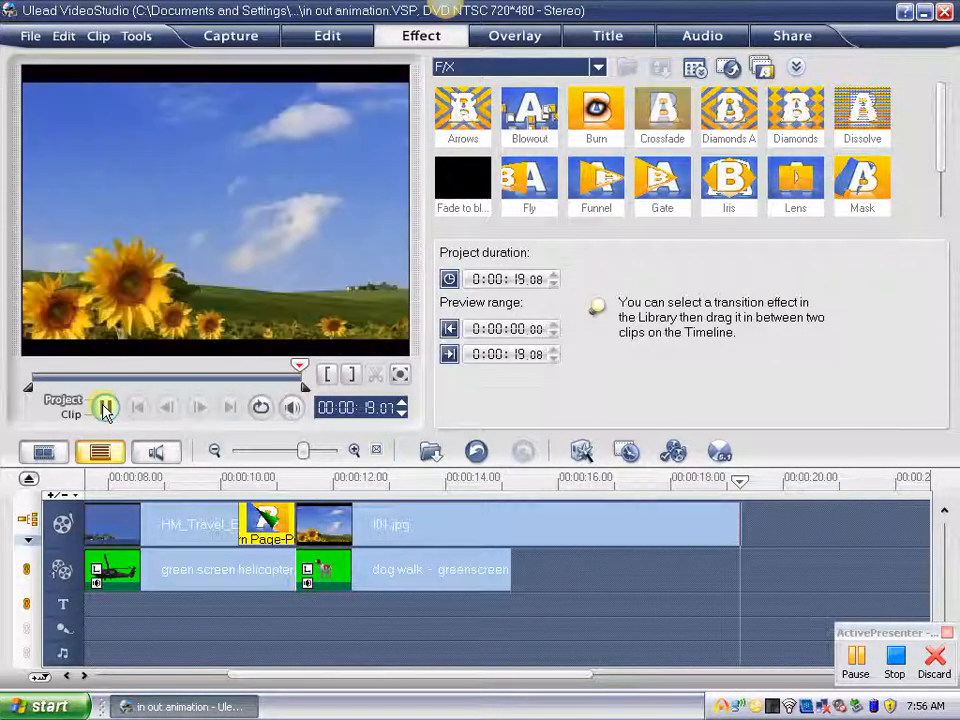
# Step: Replay the project's opening title, then select the helicopter green-screen overlay clip
pyautogui.click(105, 407)
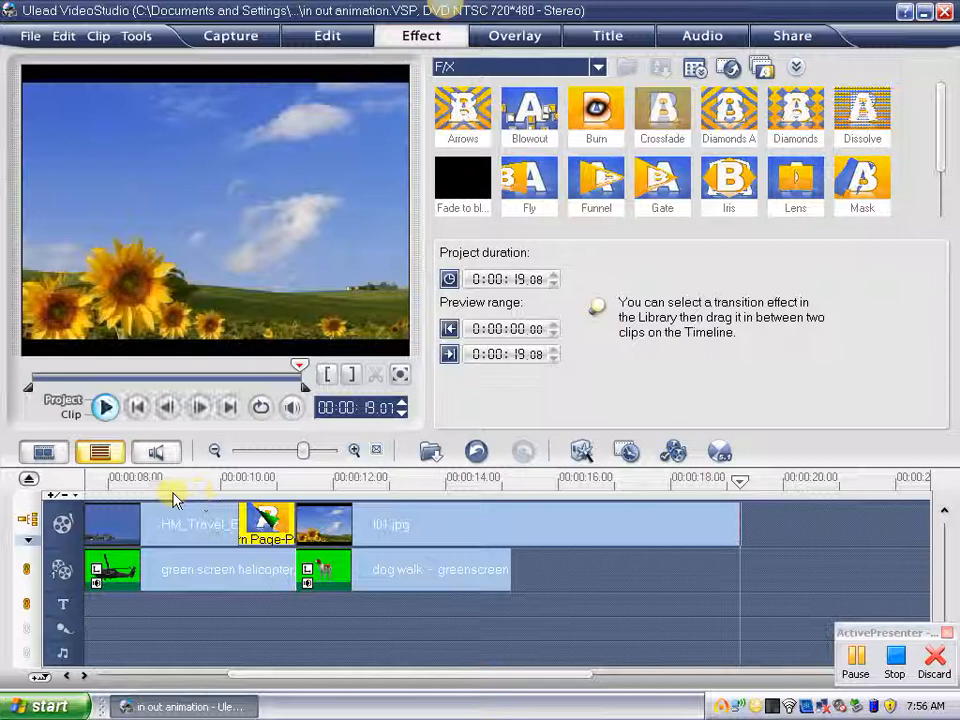
pyautogui.click(105, 407)
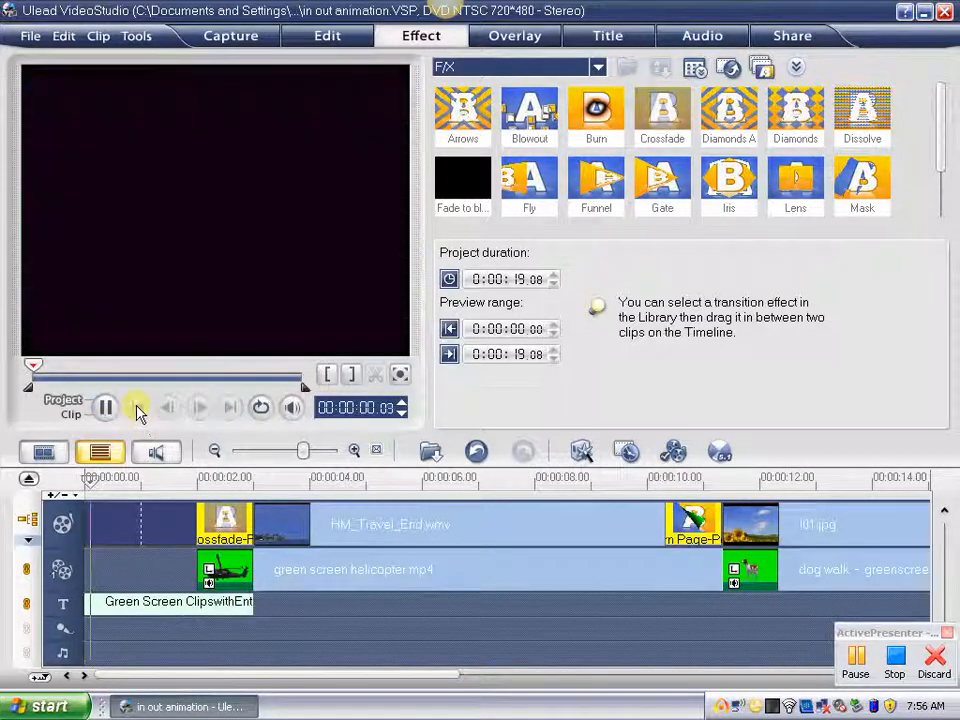
pyautogui.click(105, 407)
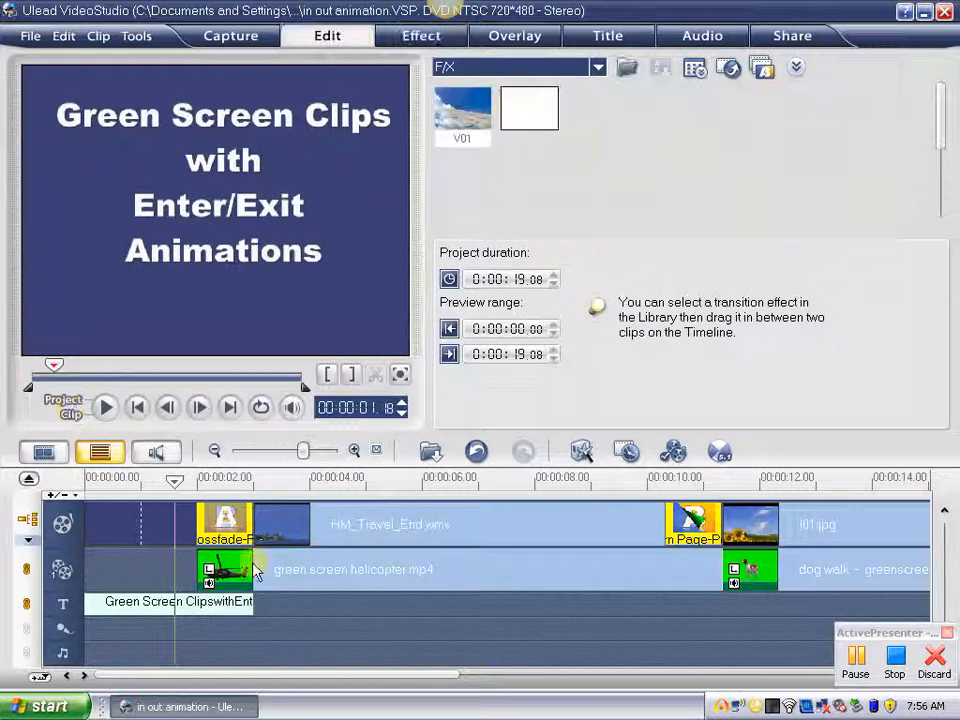
pyautogui.click(514, 35)
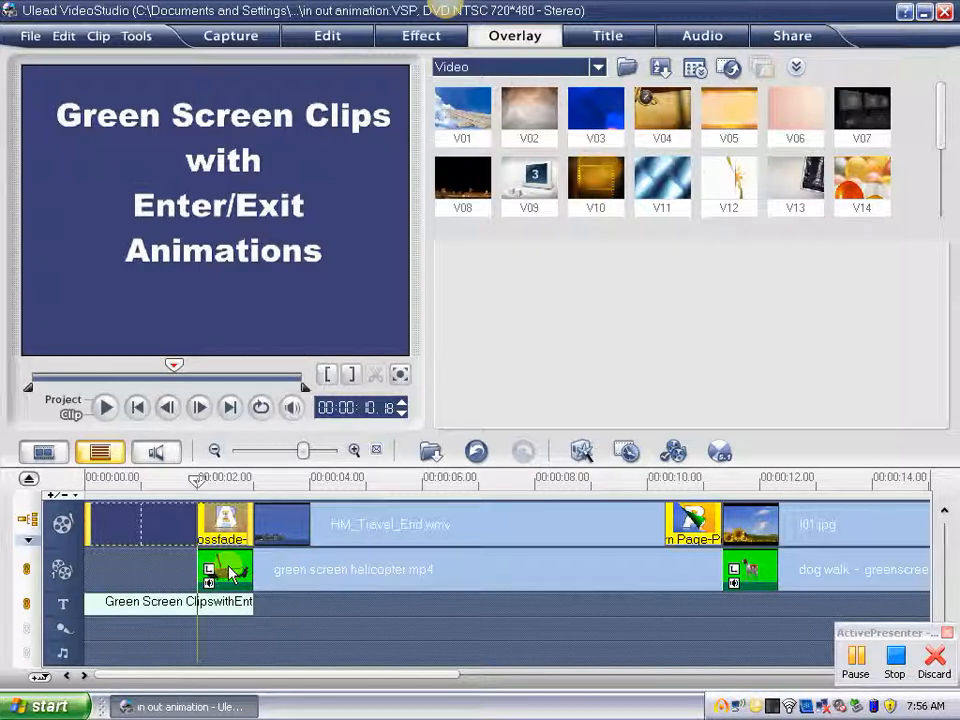
# Step: Set the helicopter overlay to enter from bottom-right and exit to top, and preview it
pyautogui.click(225, 569)
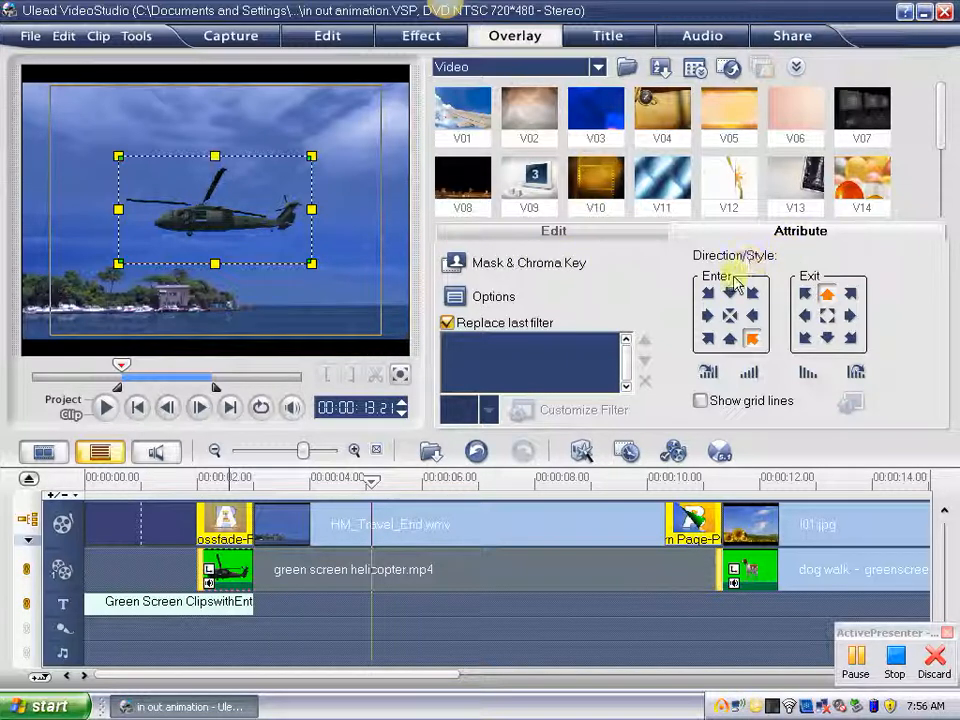
pyautogui.moveTo(754, 338)
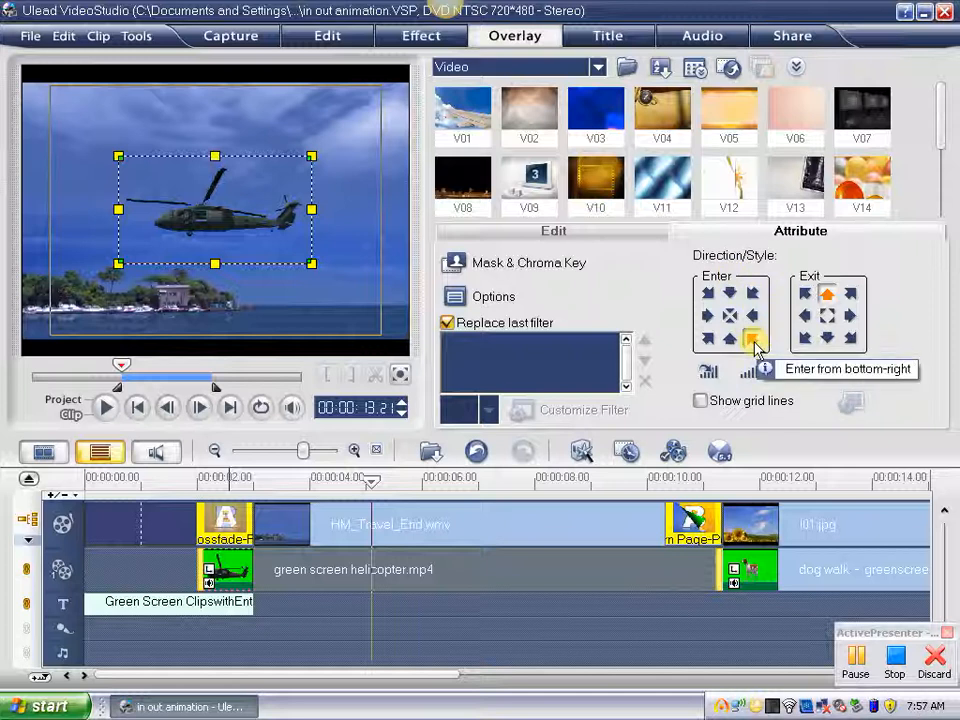
pyautogui.moveTo(828, 293)
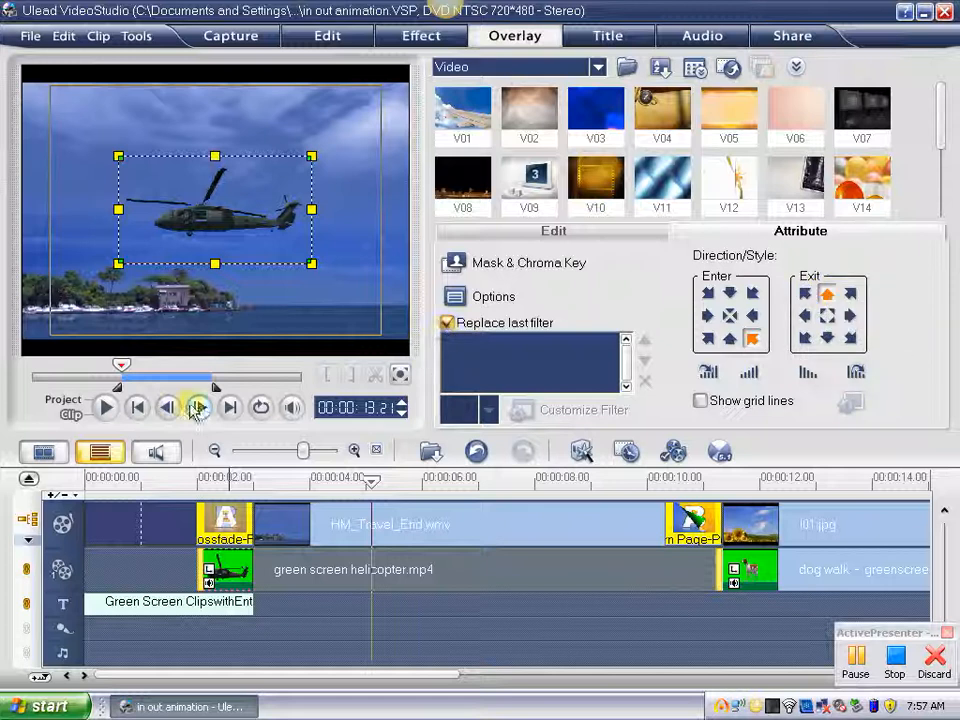
pyautogui.moveTo(150, 395)
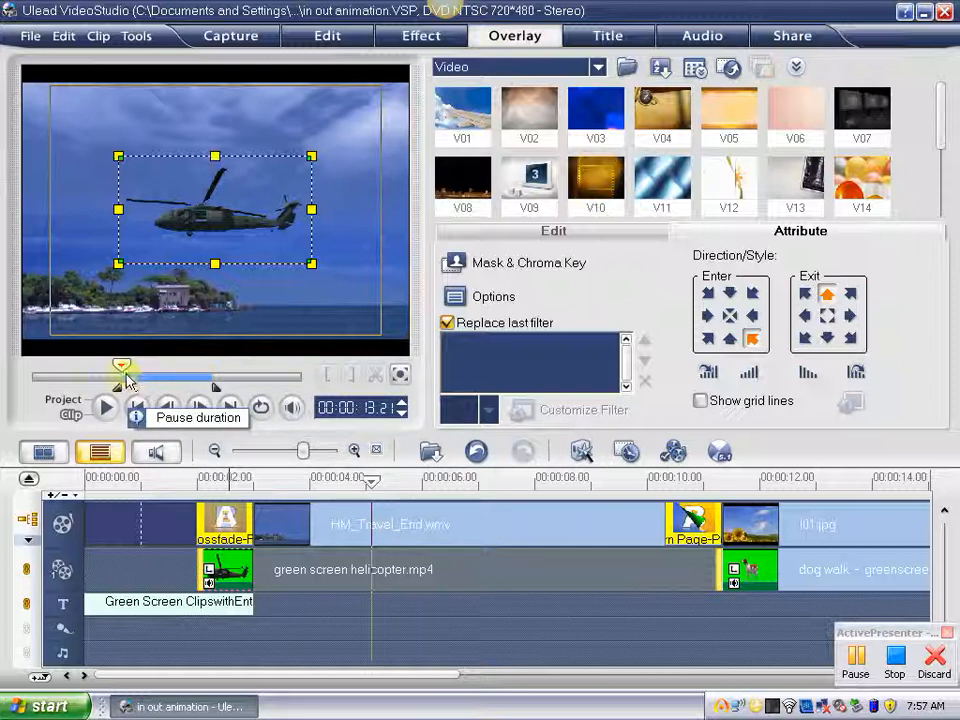
pyautogui.click(106, 407)
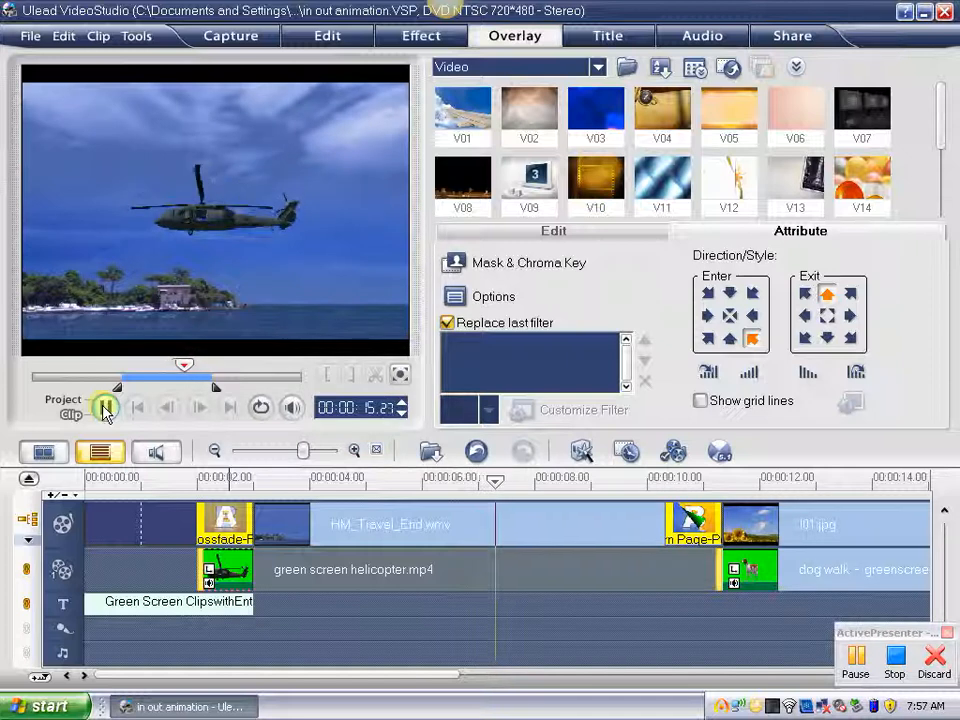
# Step: Widen the helicopter's pause-duration markers and replay the clip flying off the top
pyautogui.click(138, 407)
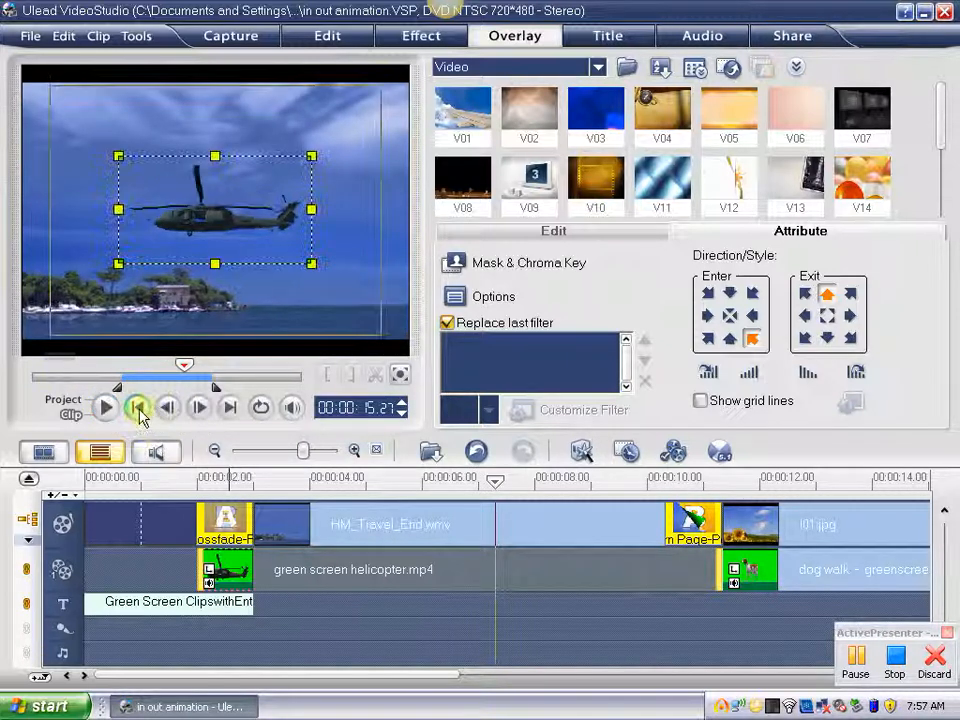
pyautogui.click(105, 407)
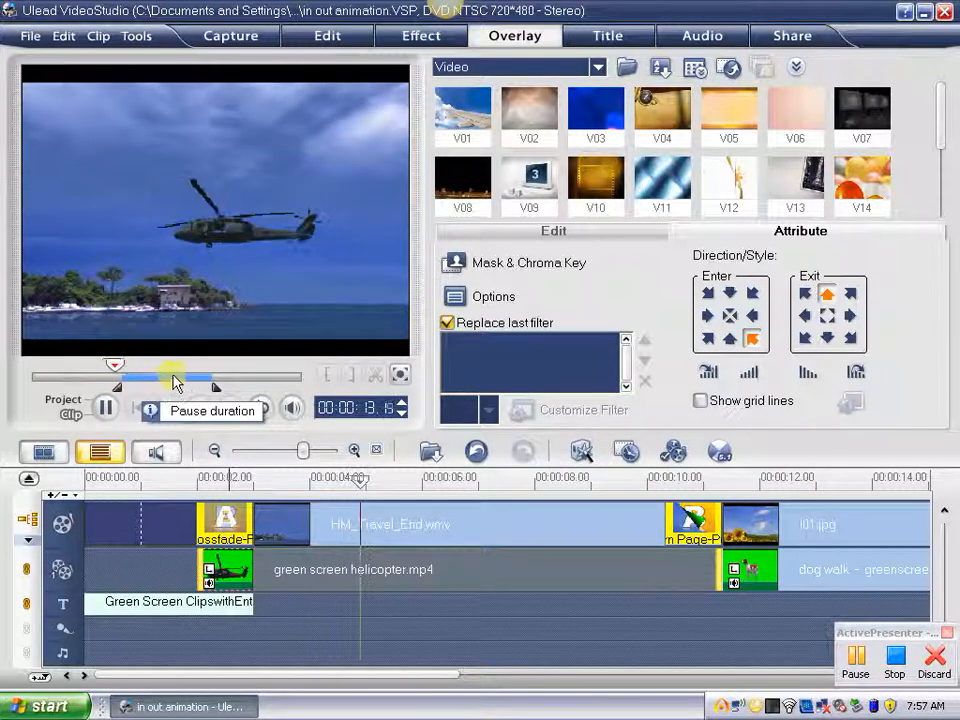
pyautogui.moveTo(175, 378); pyautogui.dragTo(210, 378)
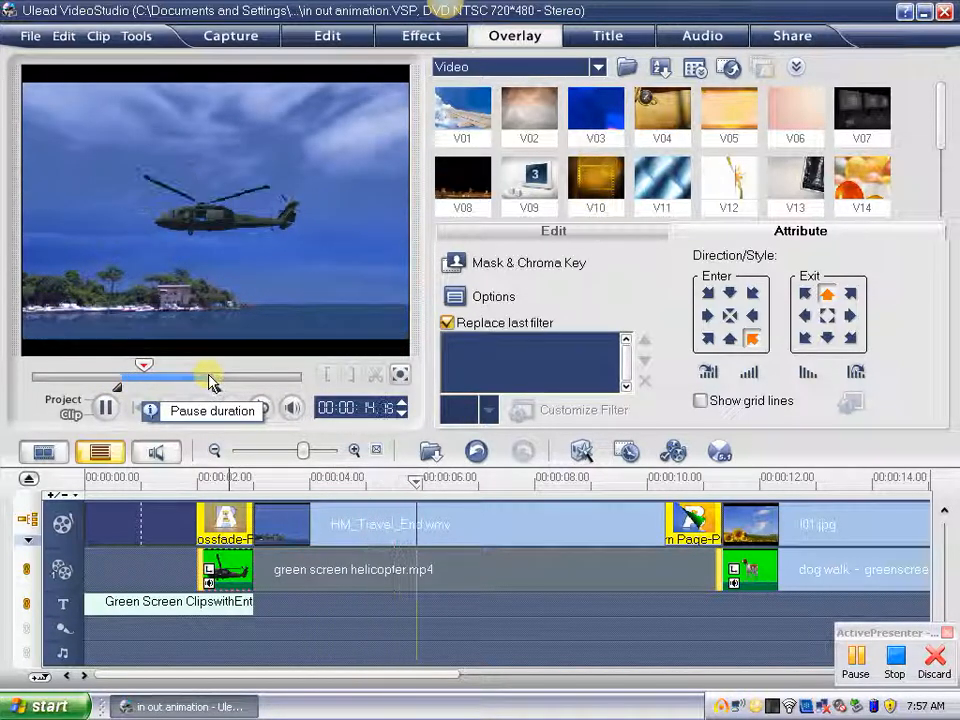
pyautogui.click(105, 407)
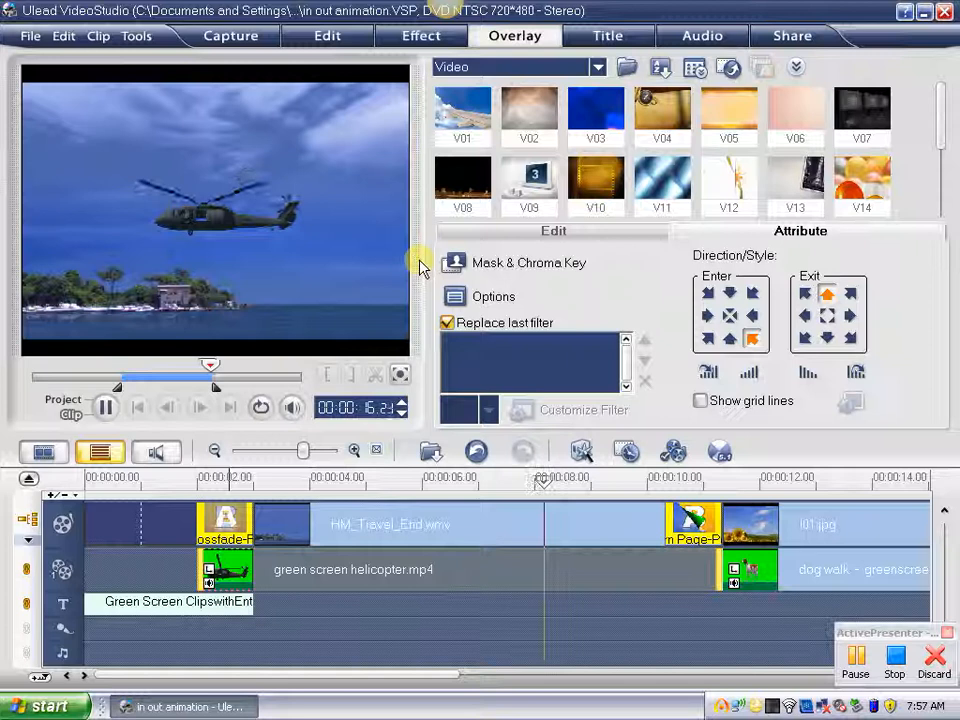
pyautogui.click(198, 407)
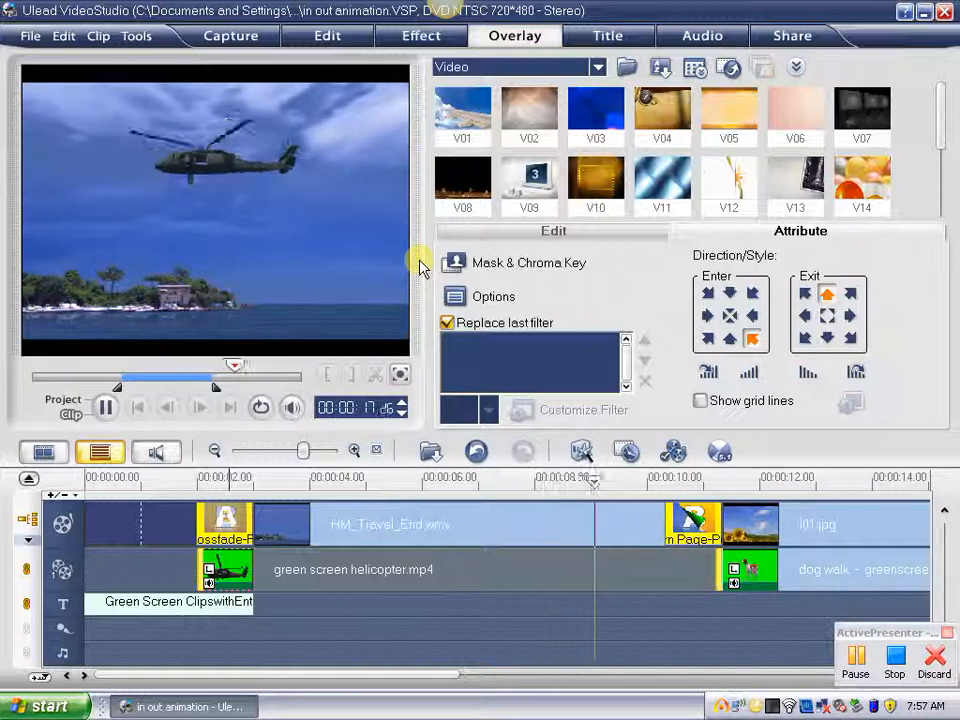
pyautogui.click(105, 407)
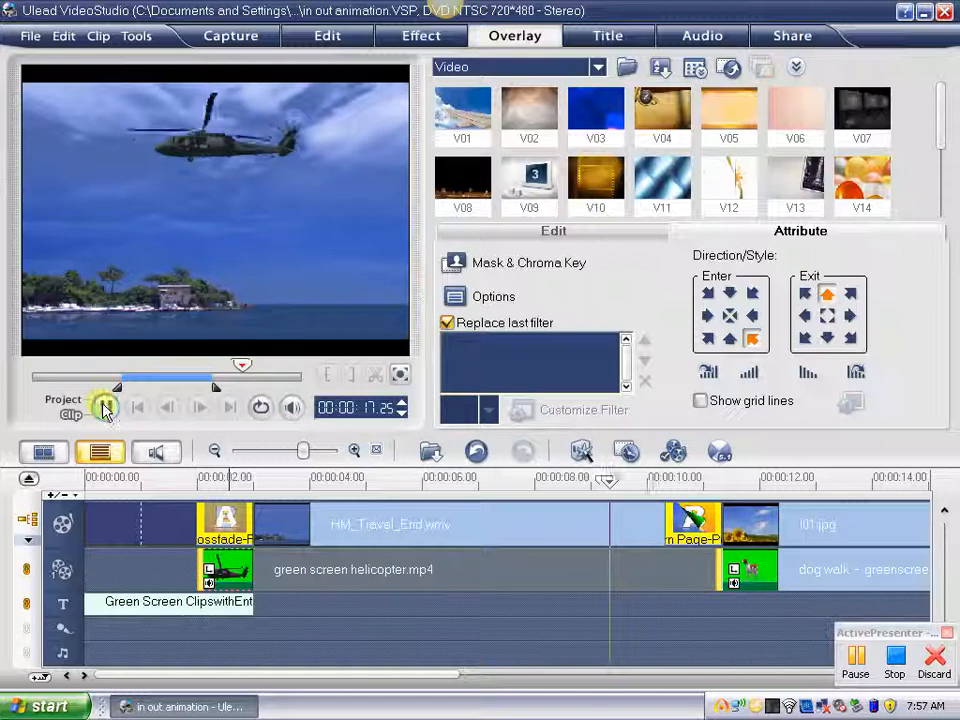
pyautogui.click(105, 407)
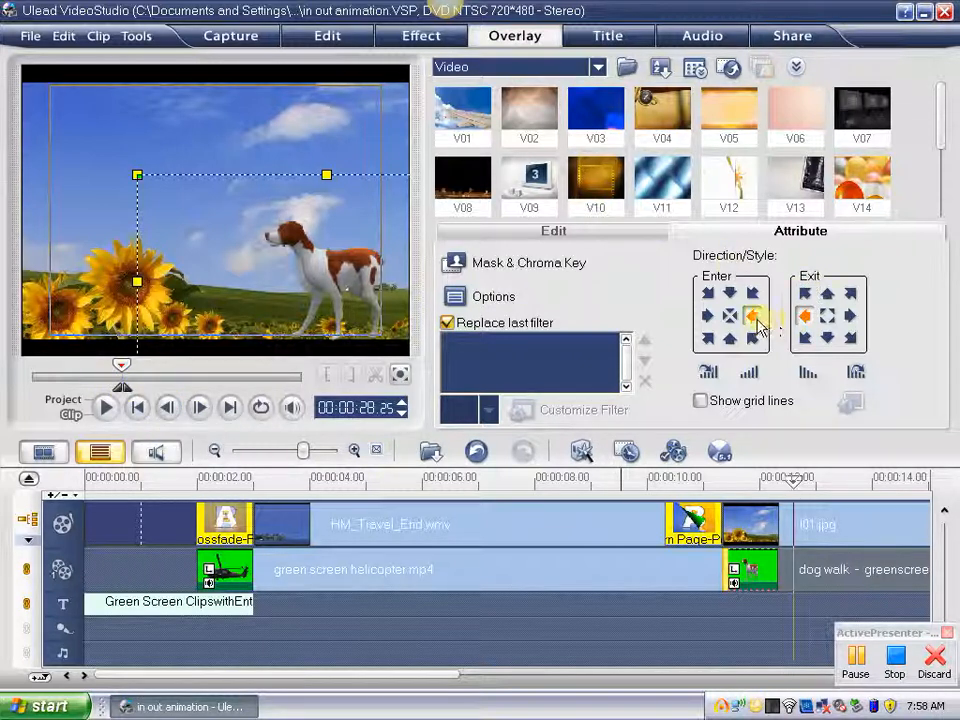
pyautogui.moveTo(753, 316)
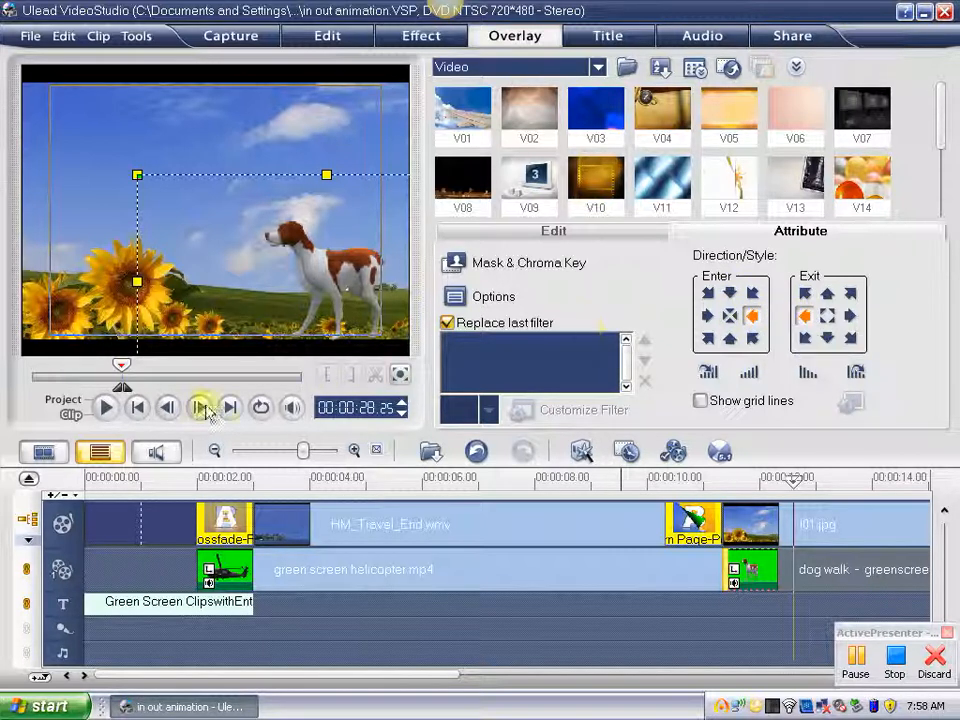
# Step: Preview the dog walk overlay entering from the right and exiting left
pyautogui.click(106, 407)
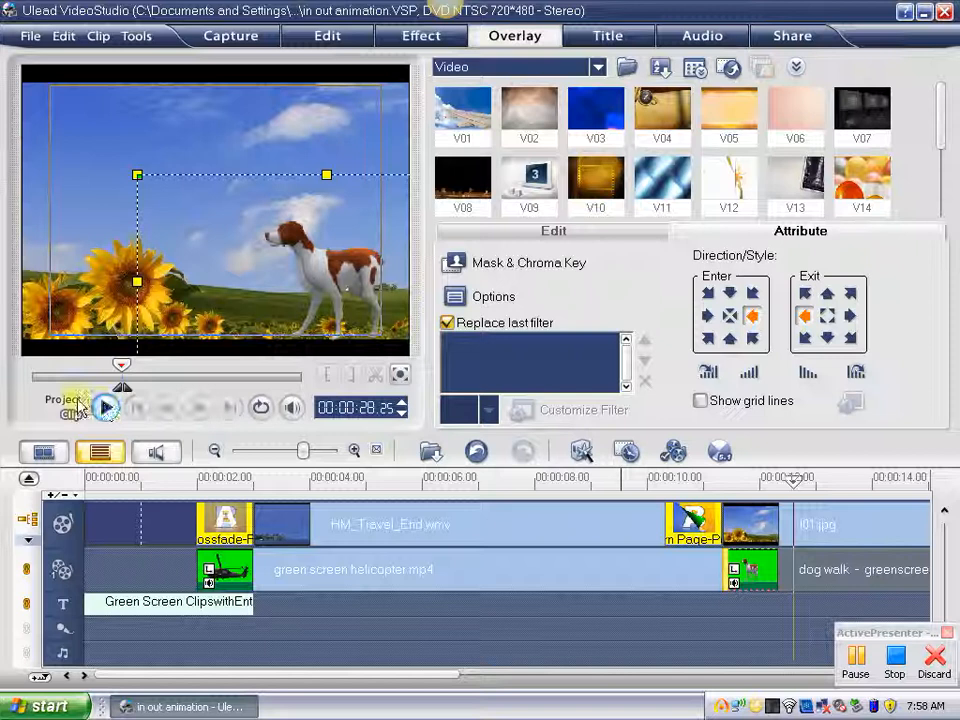
pyautogui.click(106, 407)
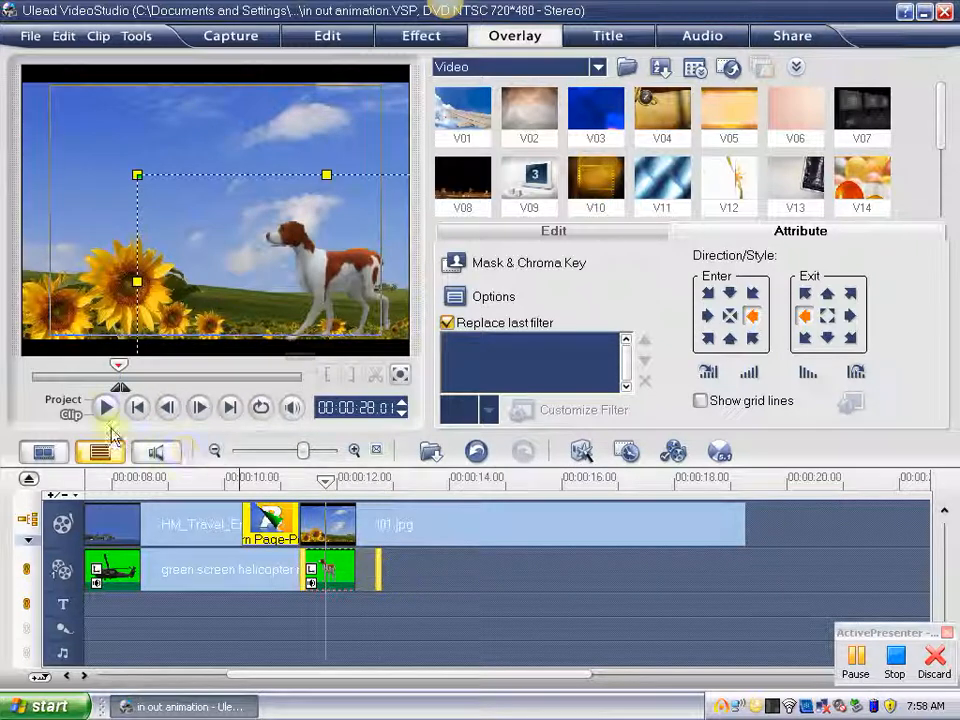
pyautogui.moveTo(106, 407)
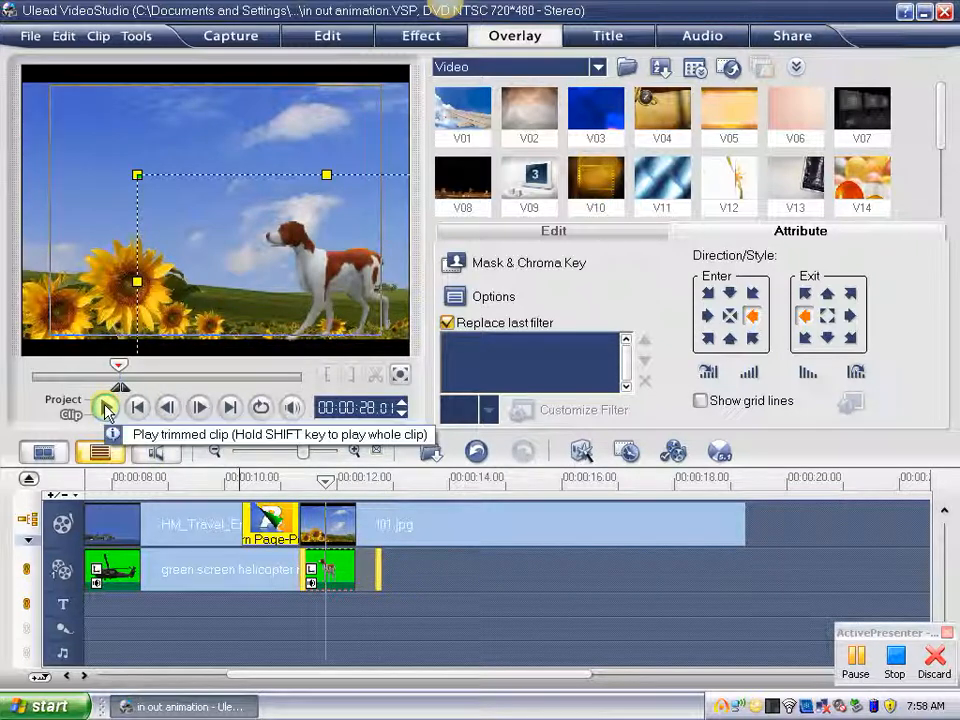
# Step: Preview the dog walk clip stretched to the end of l01.jpg
pyautogui.click(106, 407)
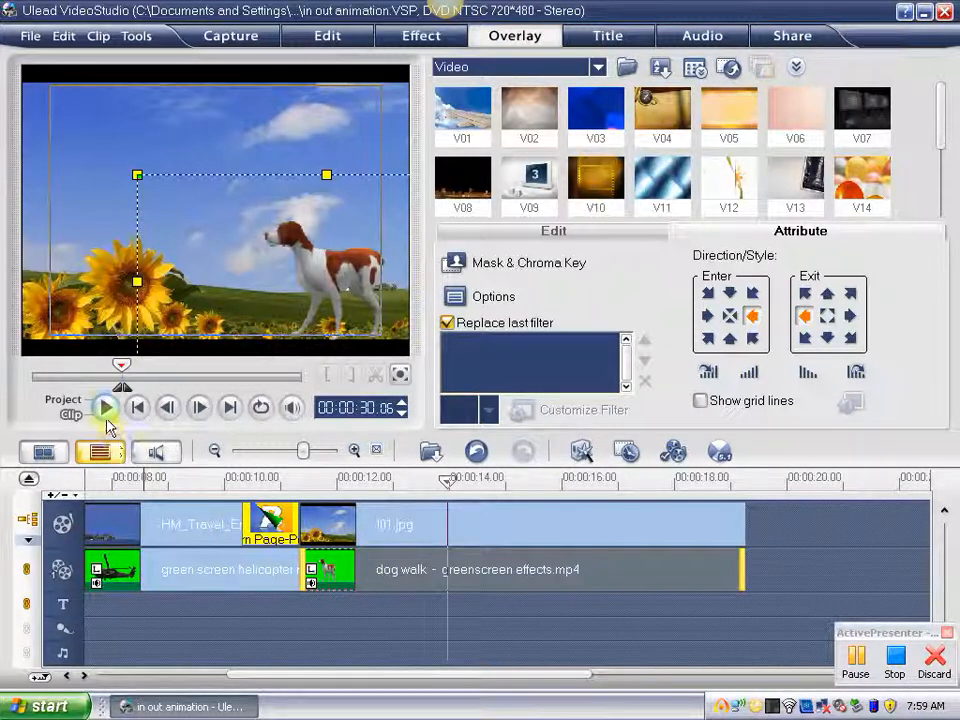
pyautogui.click(106, 407)
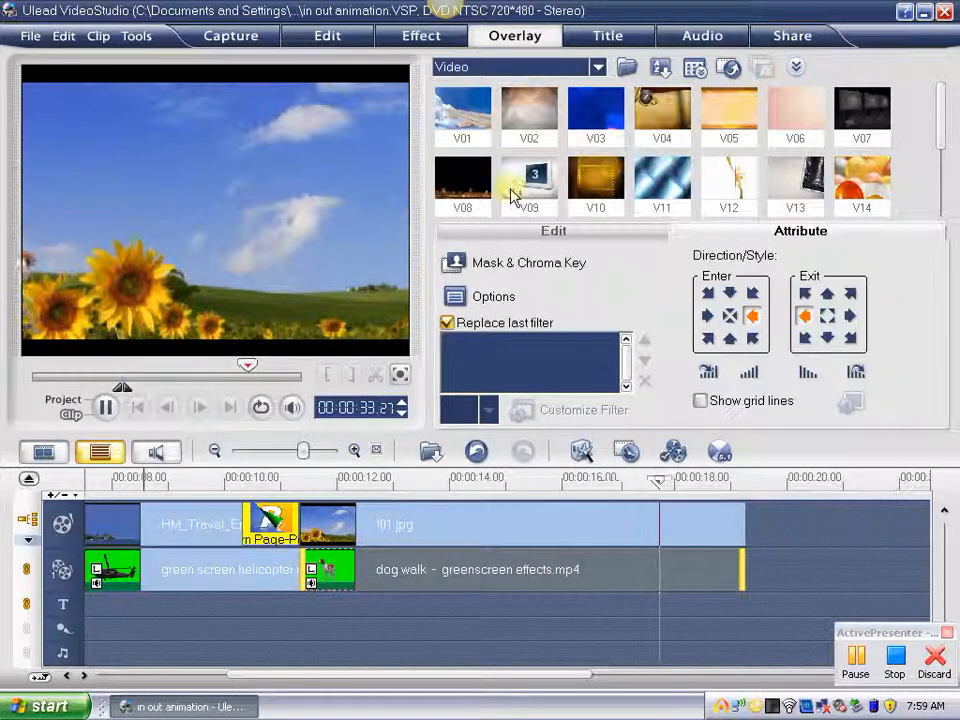
pyautogui.moveTo(708, 293)
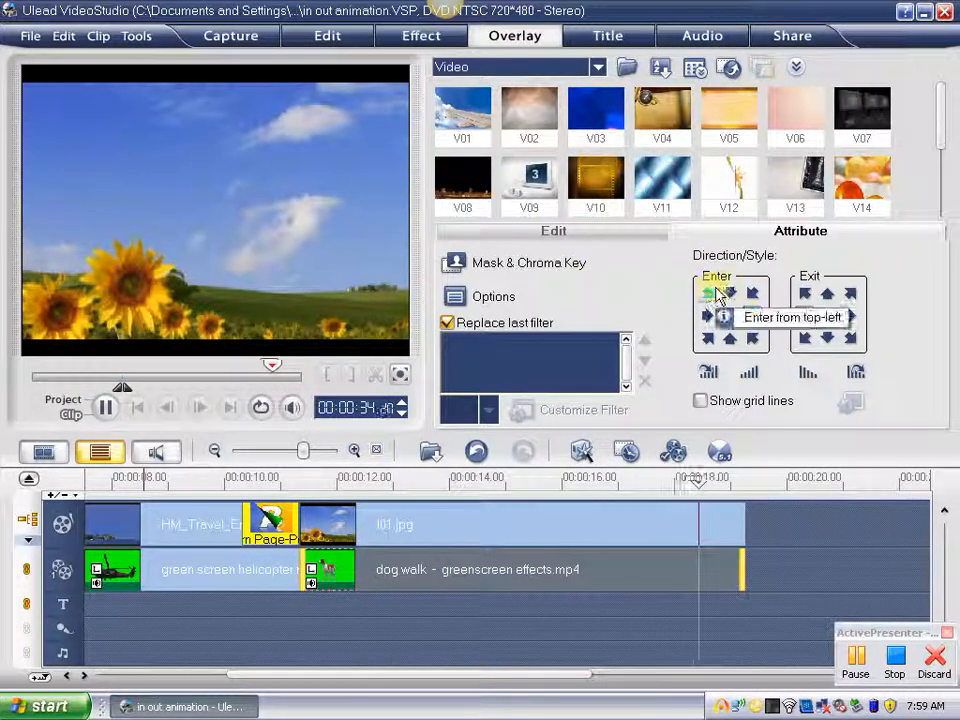